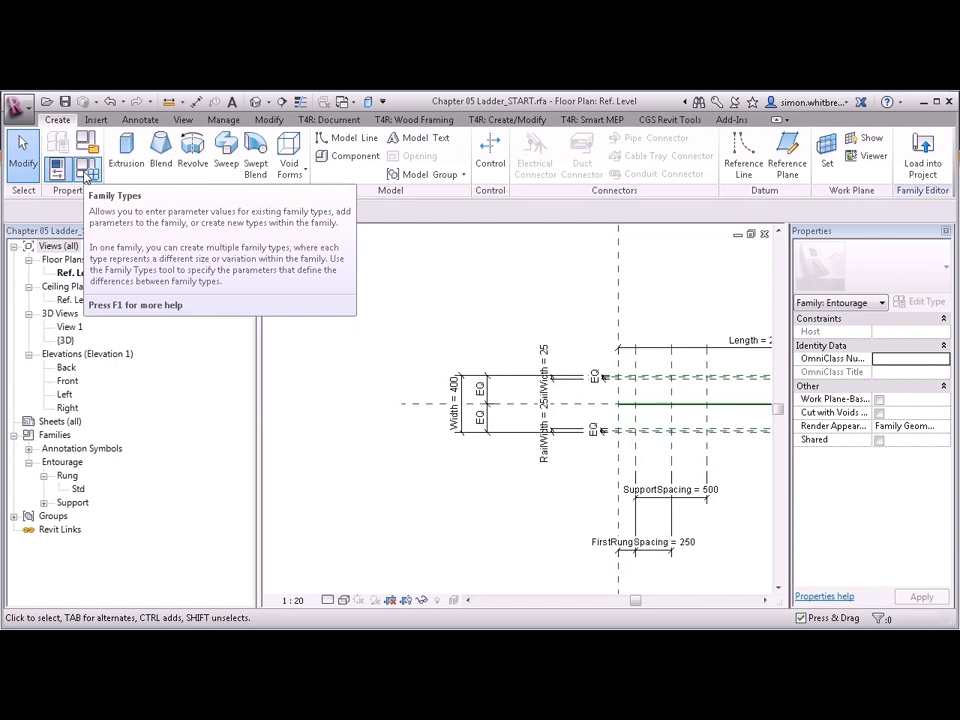
Show the Family Types dialog for the ladder's 400Wide type and its parameters
left_click(69, 155)
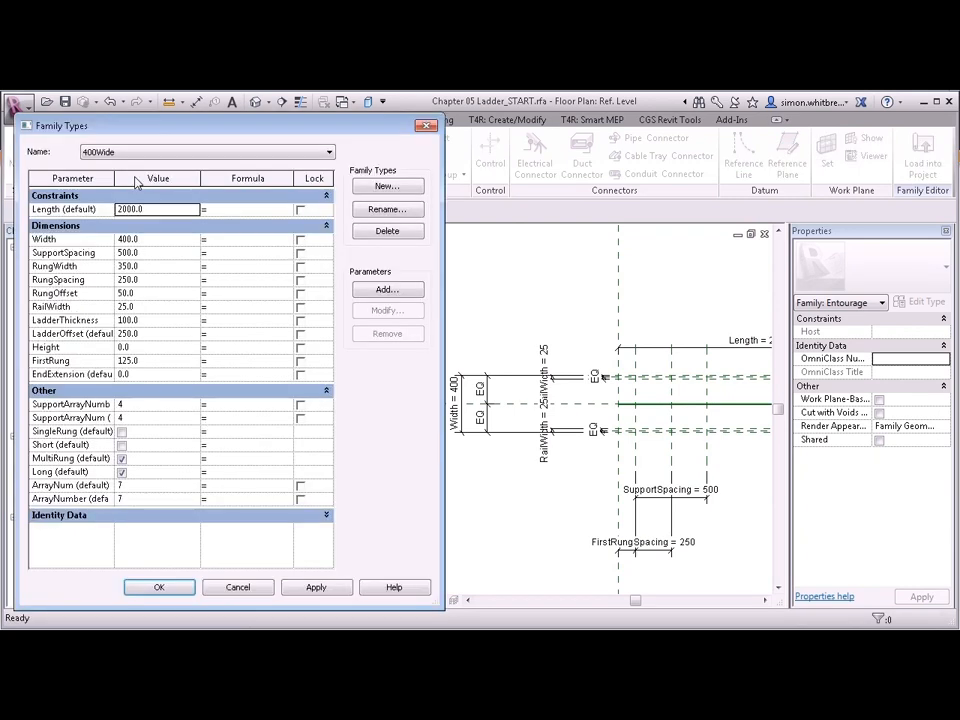
mouse_move(52, 247)
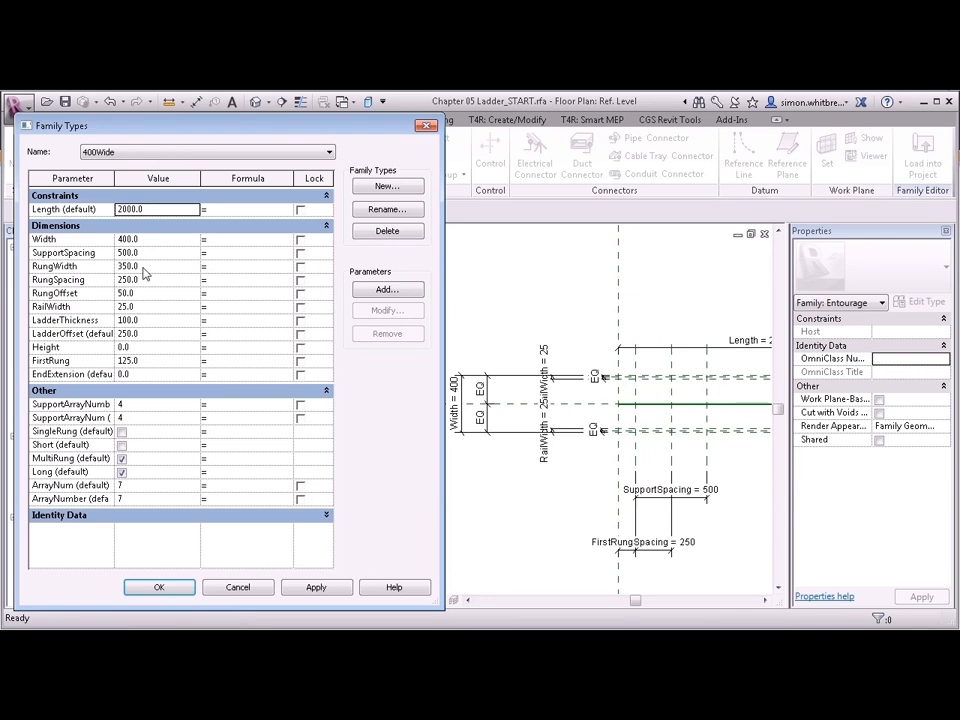
left_click(158, 587)
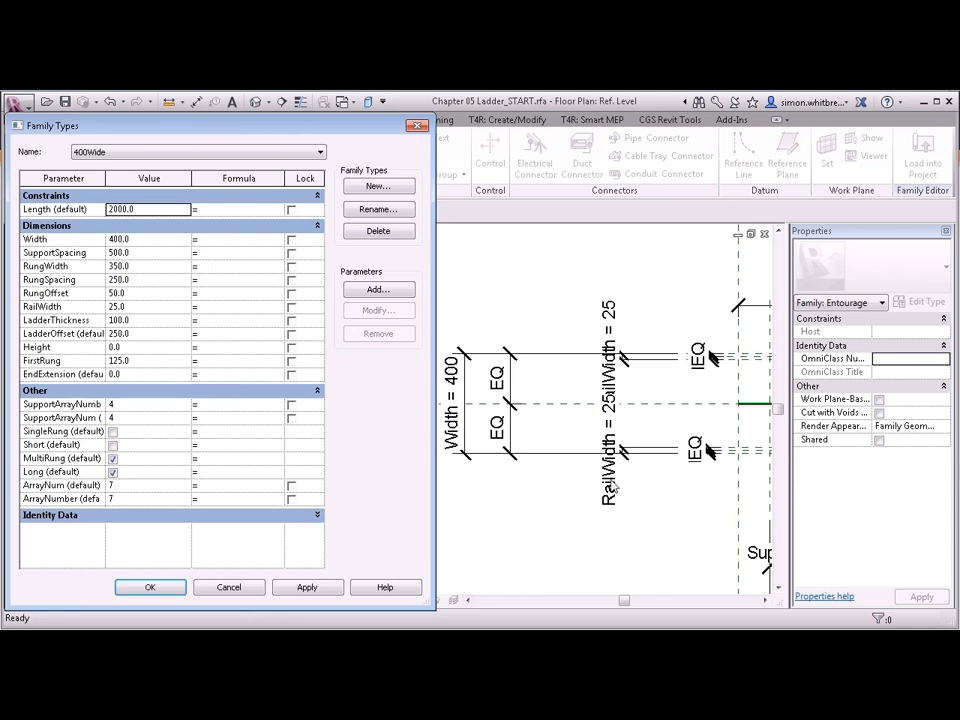
mouse_move(302, 246)
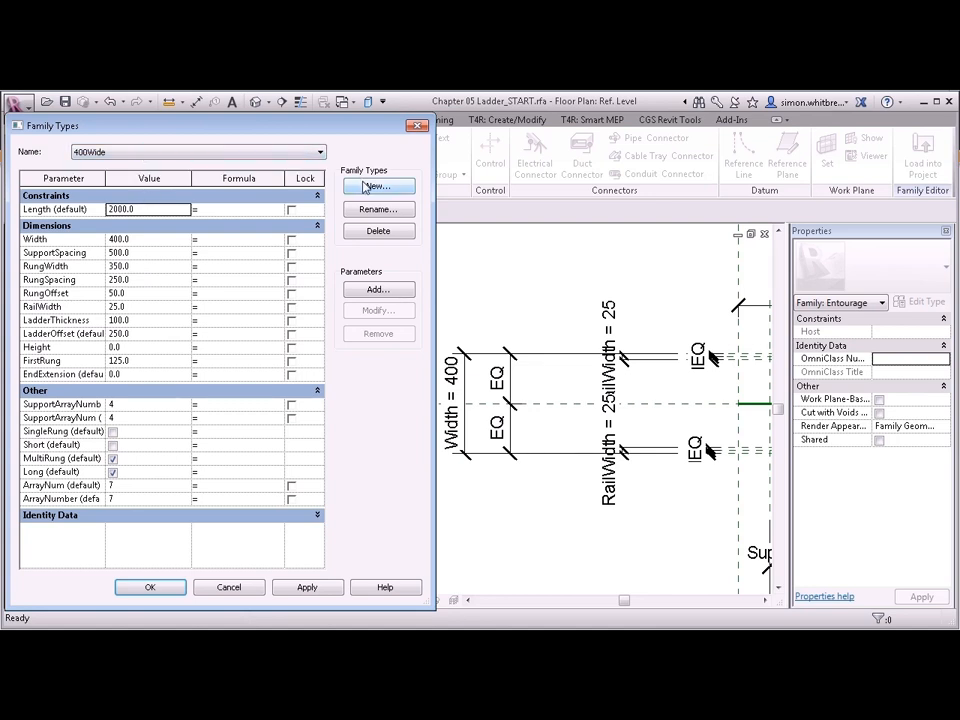
Create type 500Wide with Width 500, RungWidth 400 and RailWidth 50, and apply
left_click(378, 186)
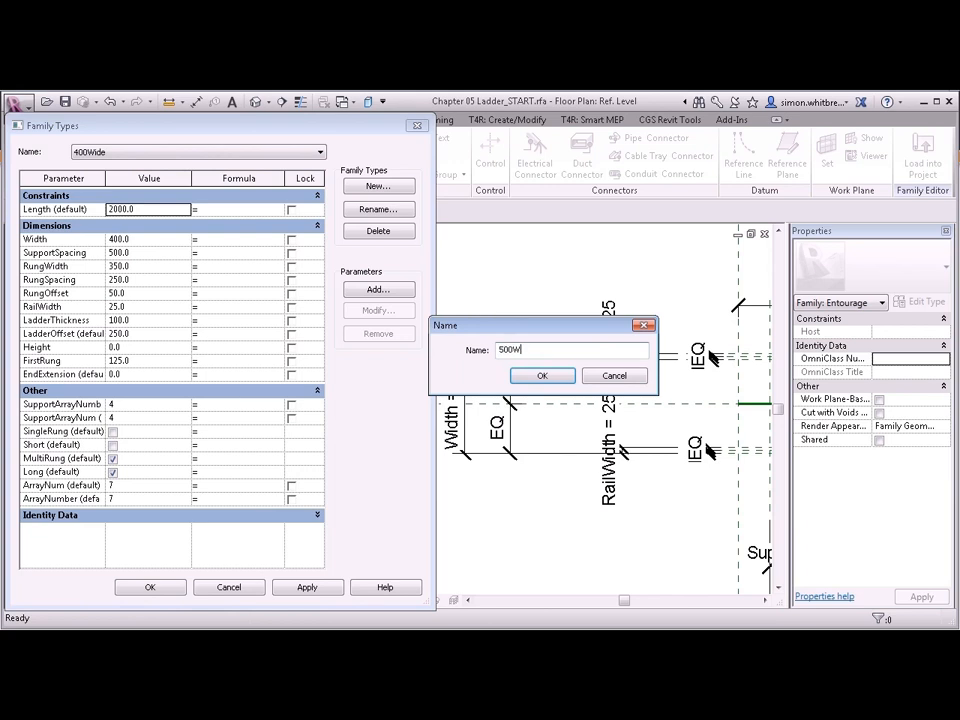
left_click(542, 375)
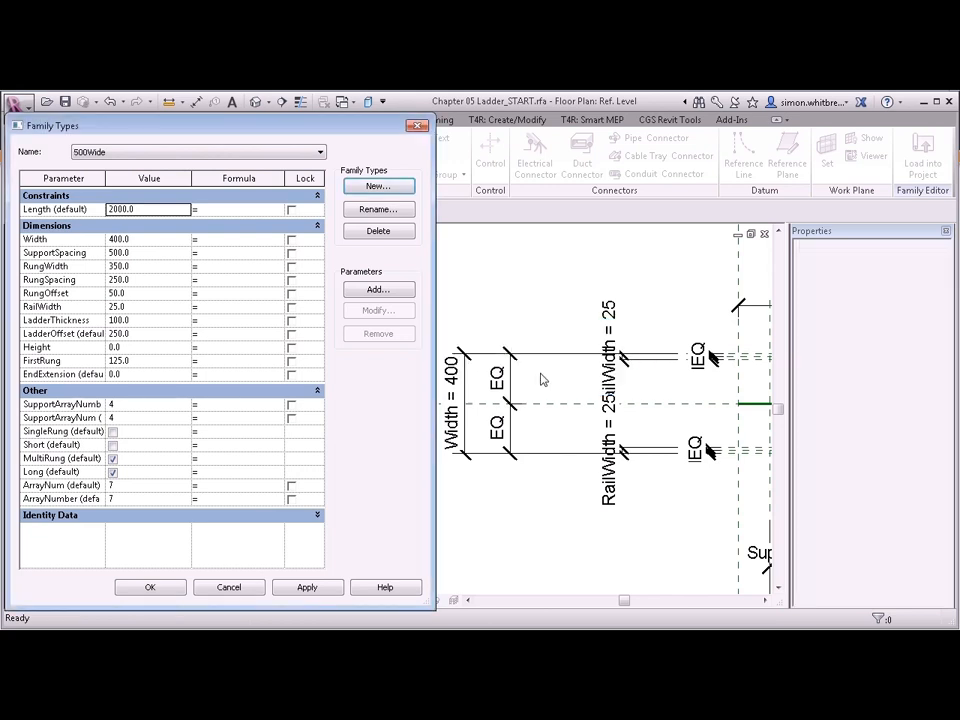
left_click(148, 239)
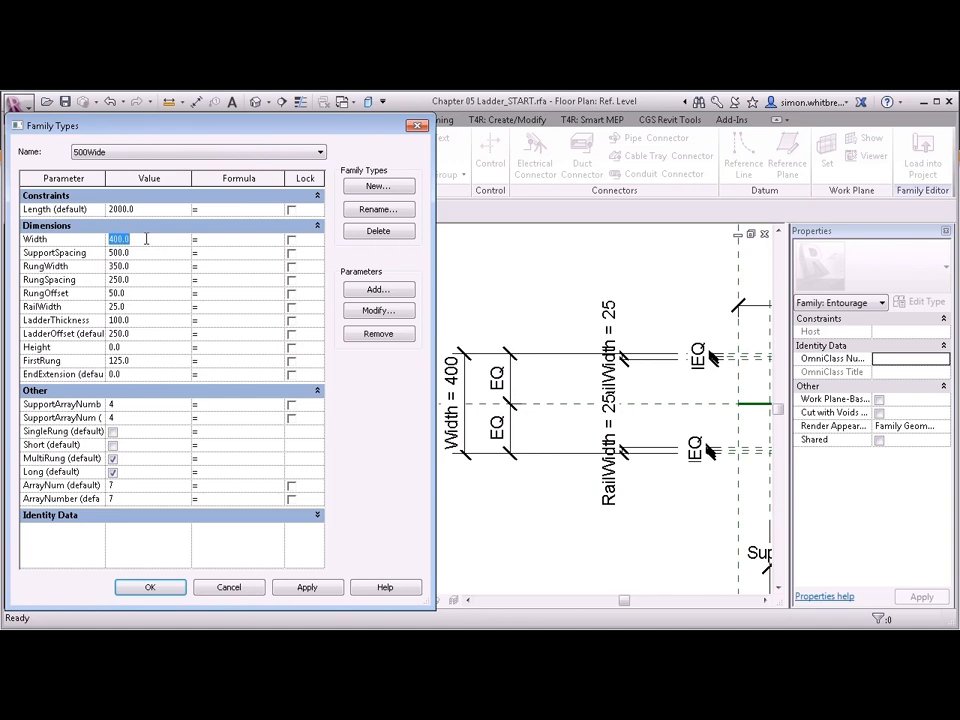
type("500")
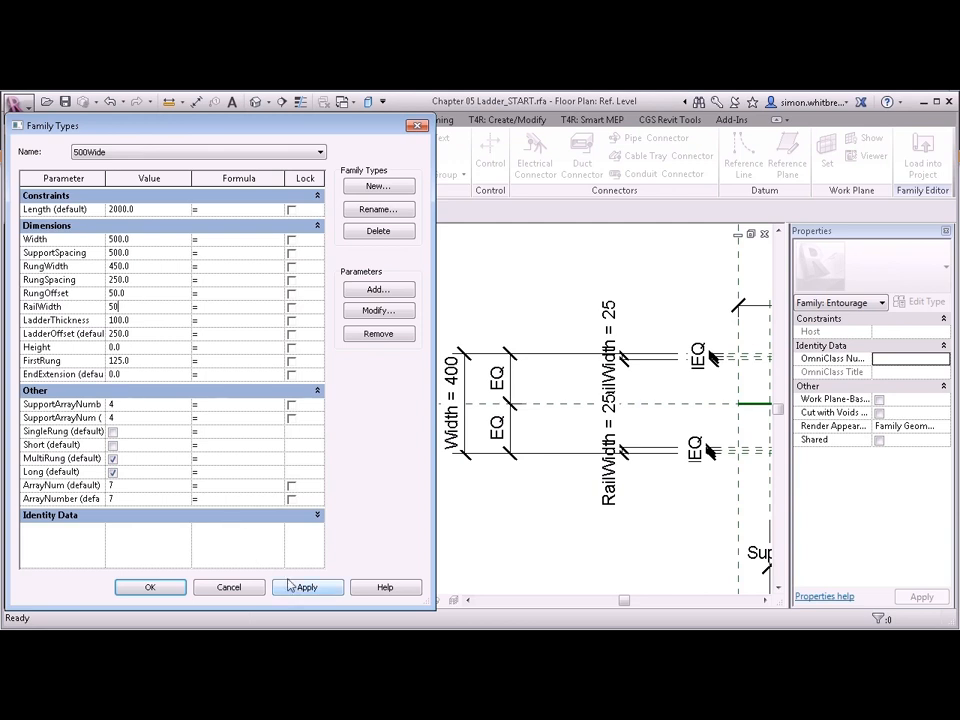
left_click(307, 587)
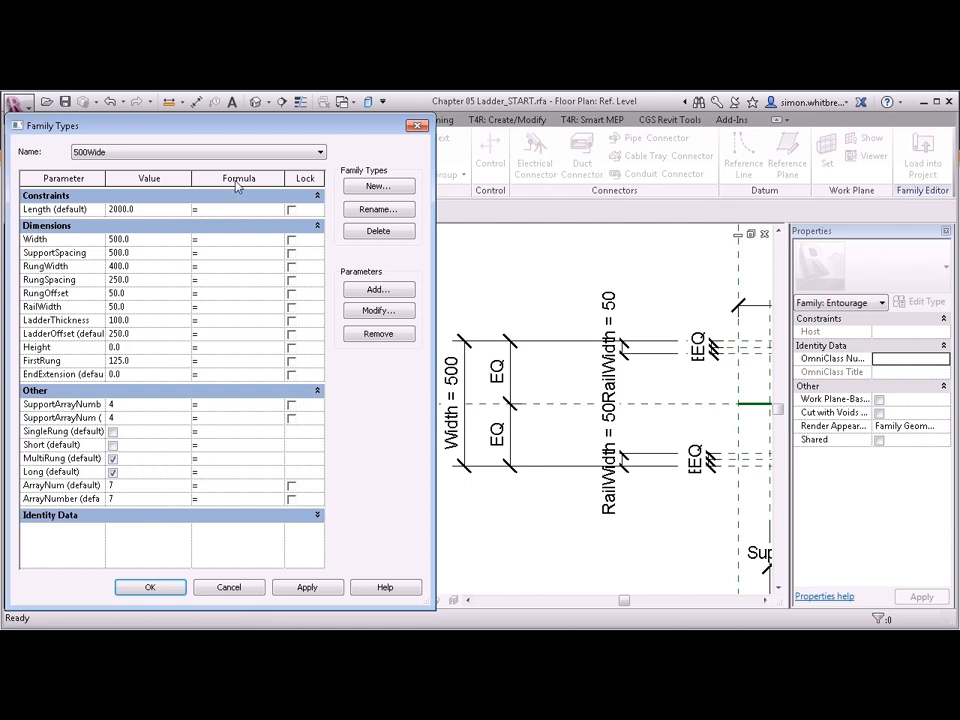
Give RungWidth the formula Width - RailWidth - RailWidth and apply it
left_click(140, 266)
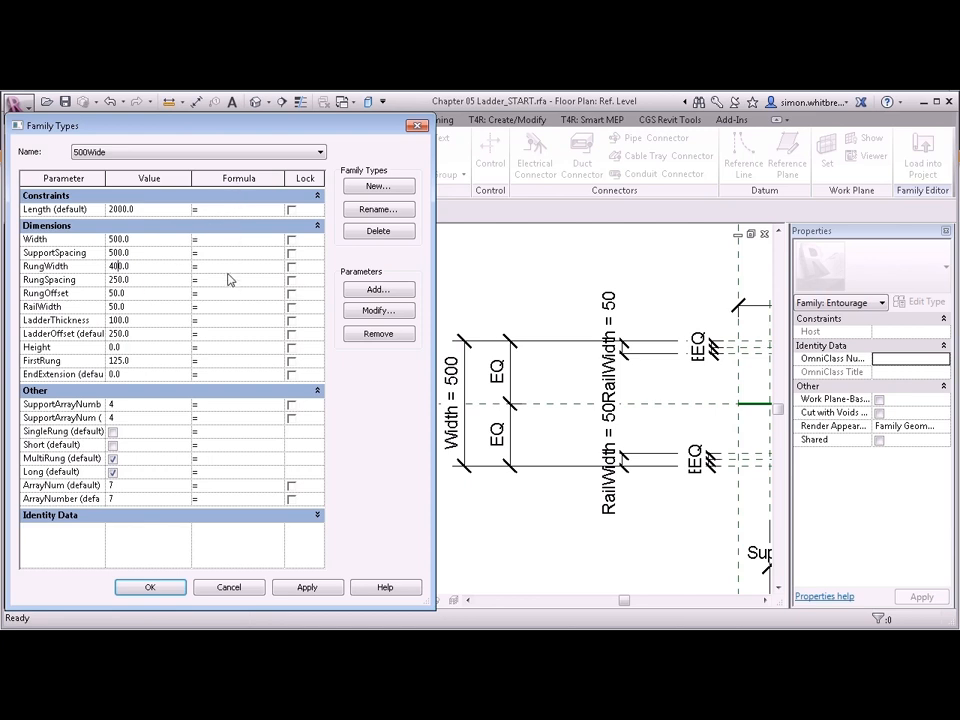
mouse_move(197, 274)
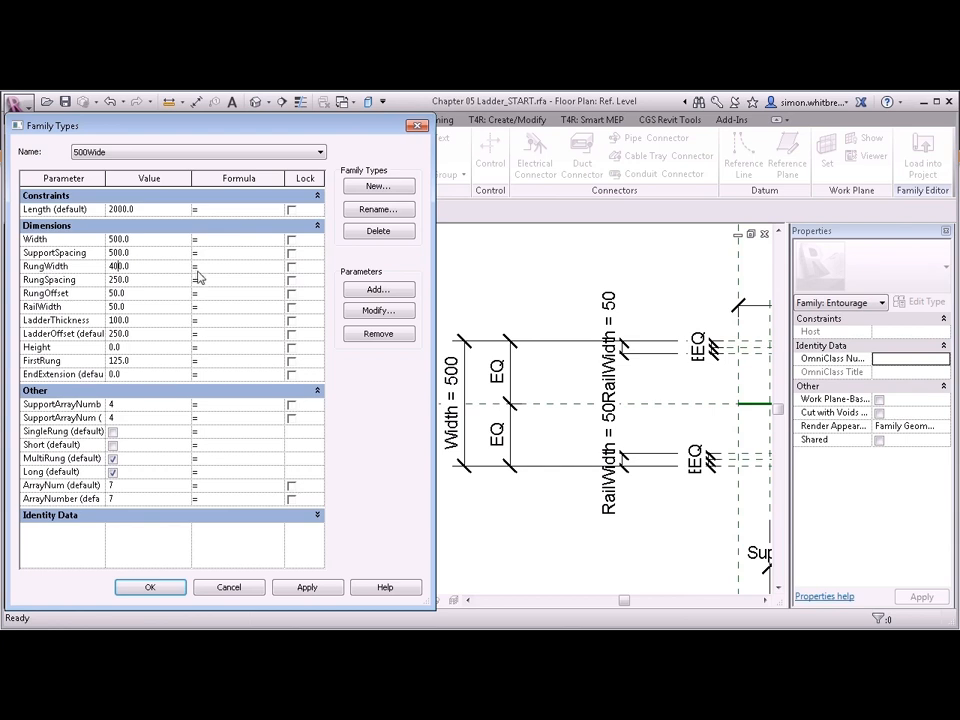
type("Width")
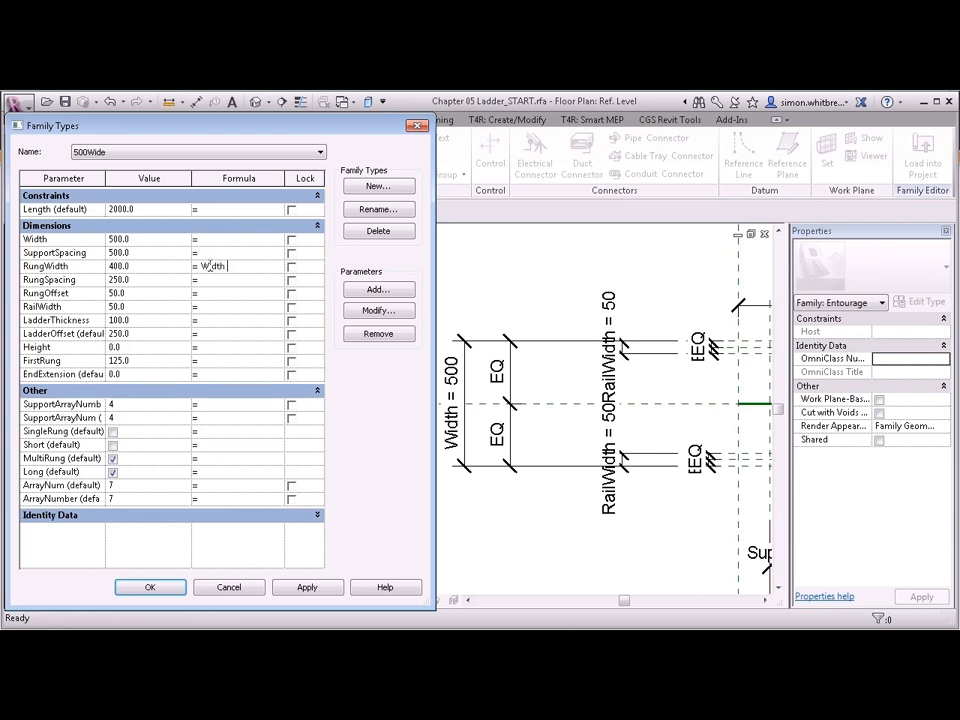
type("- RailWidth")
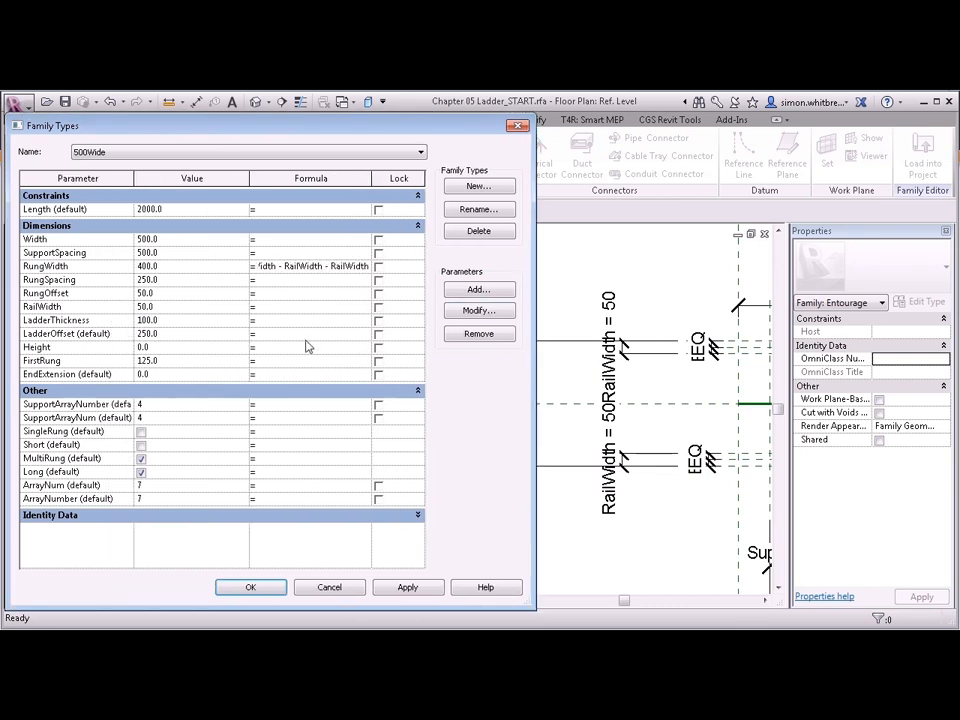
left_click(406, 587)
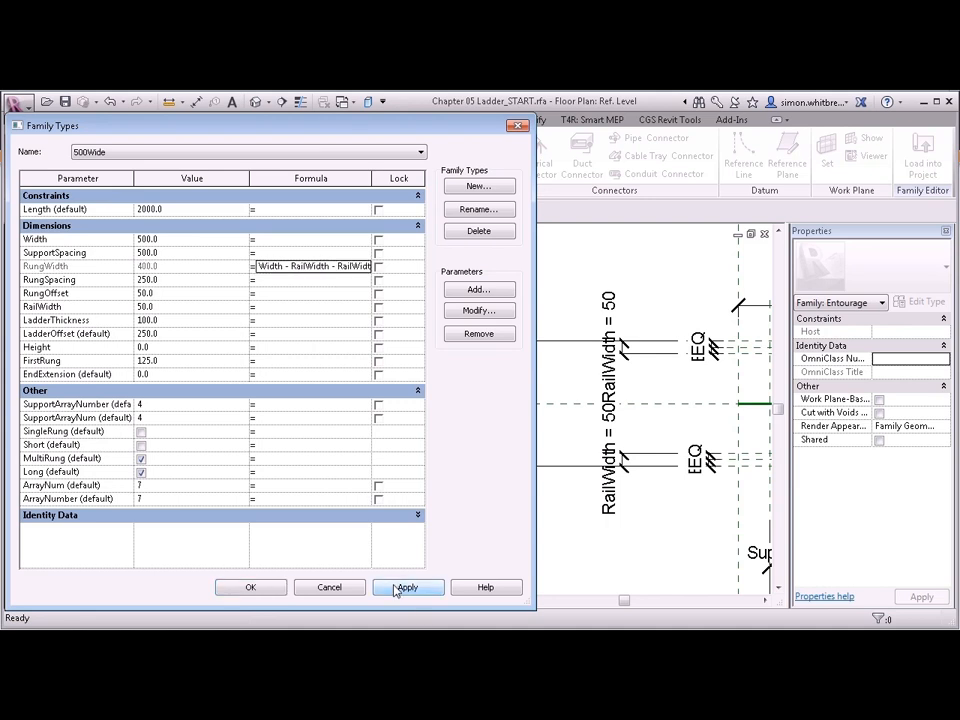
left_click(407, 587)
type("(")
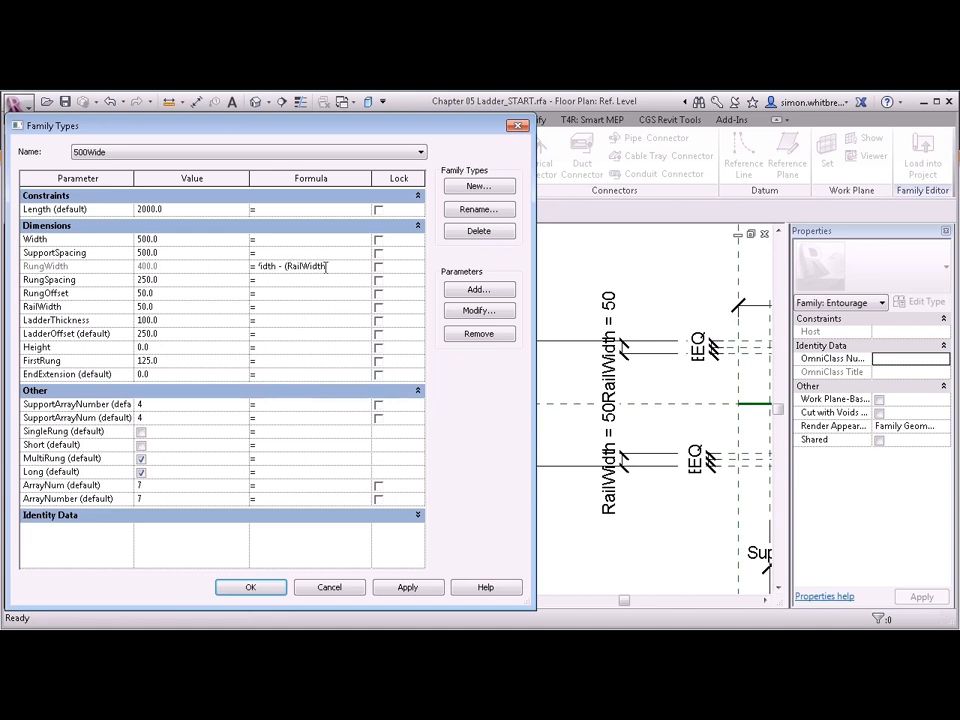
Revise RungWidth's formula to Width - (RailWidth * 2) and apply
type("2)")
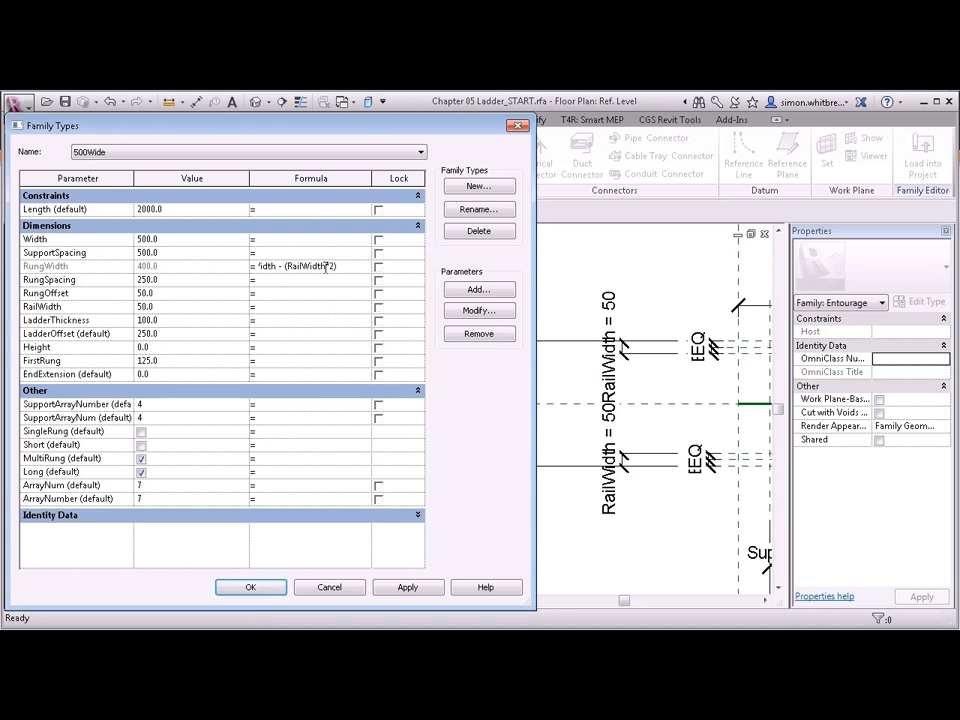
left_click(407, 587)
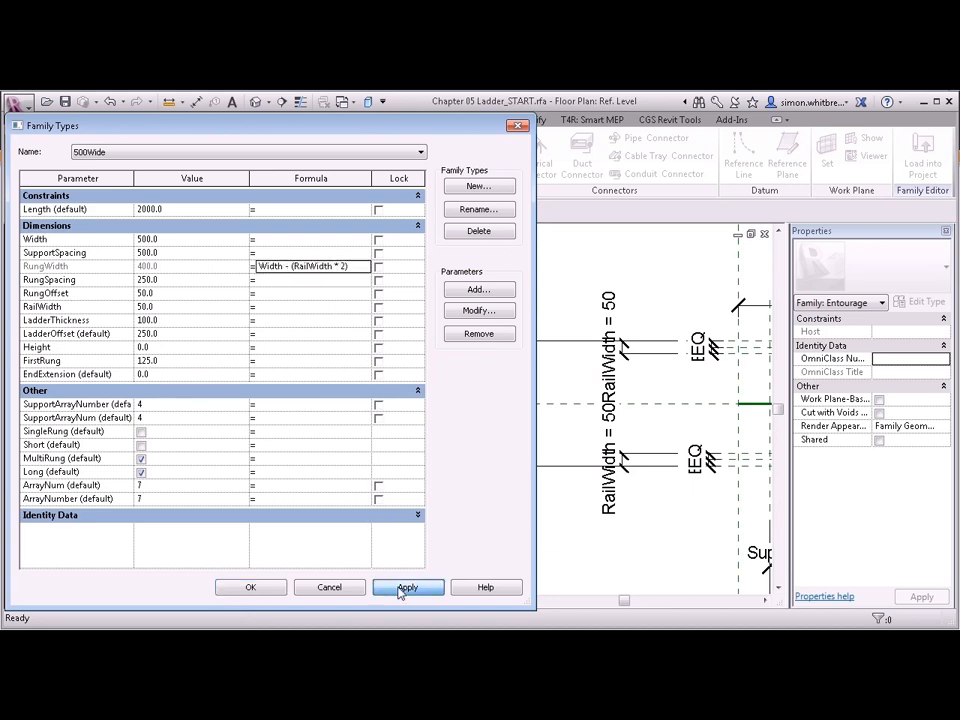
left_click(407, 587)
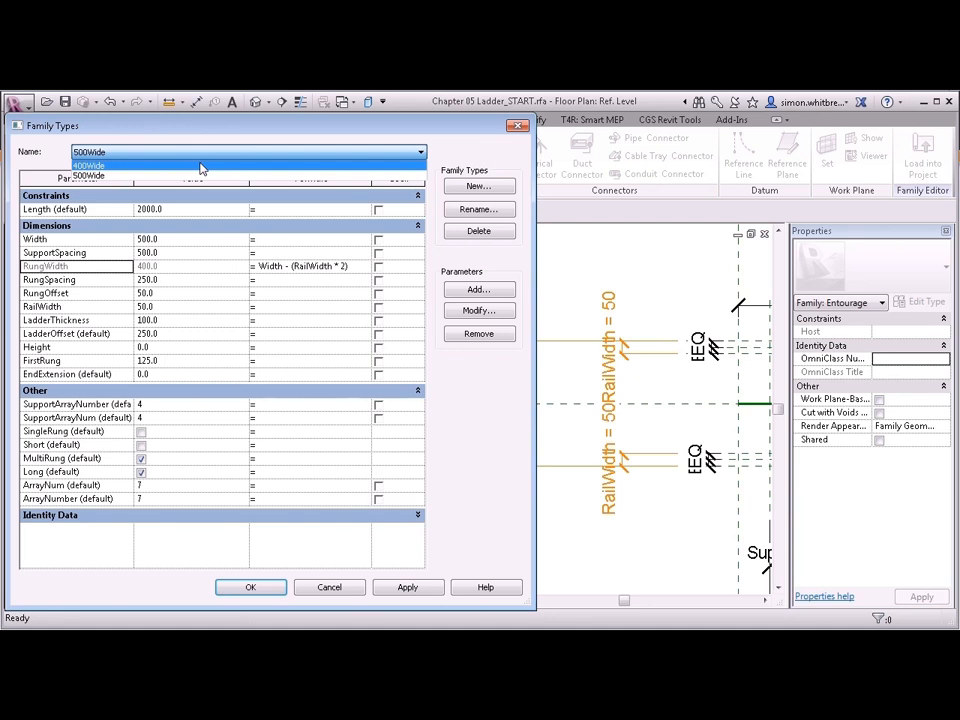
Duplicate 400Wide as a new 600Wide type and enter Width 600
left_click(89, 165)
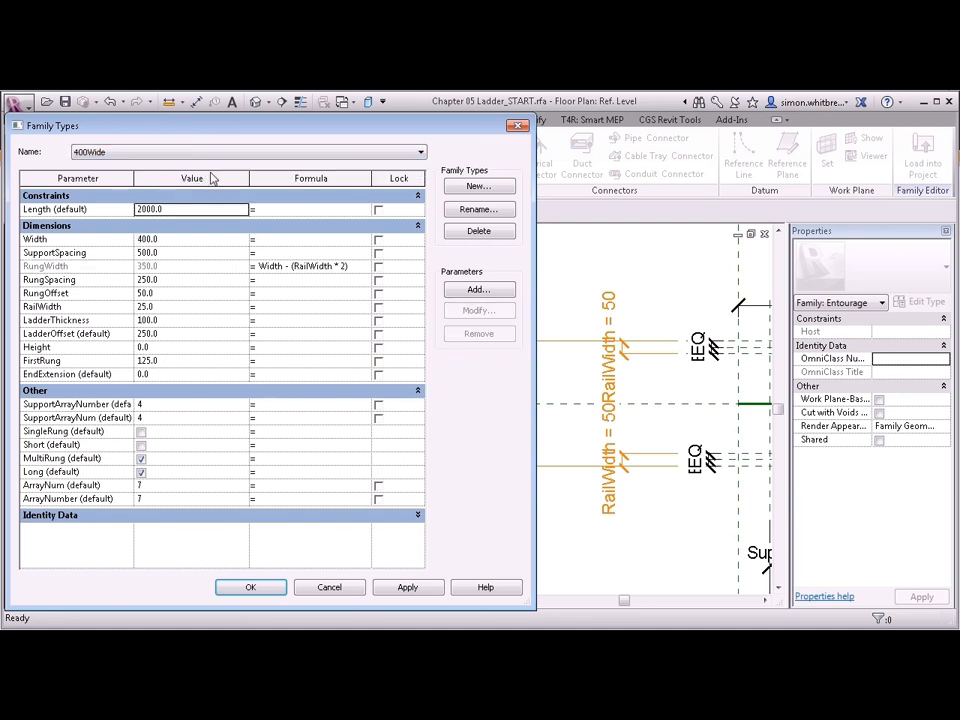
left_click(478, 186)
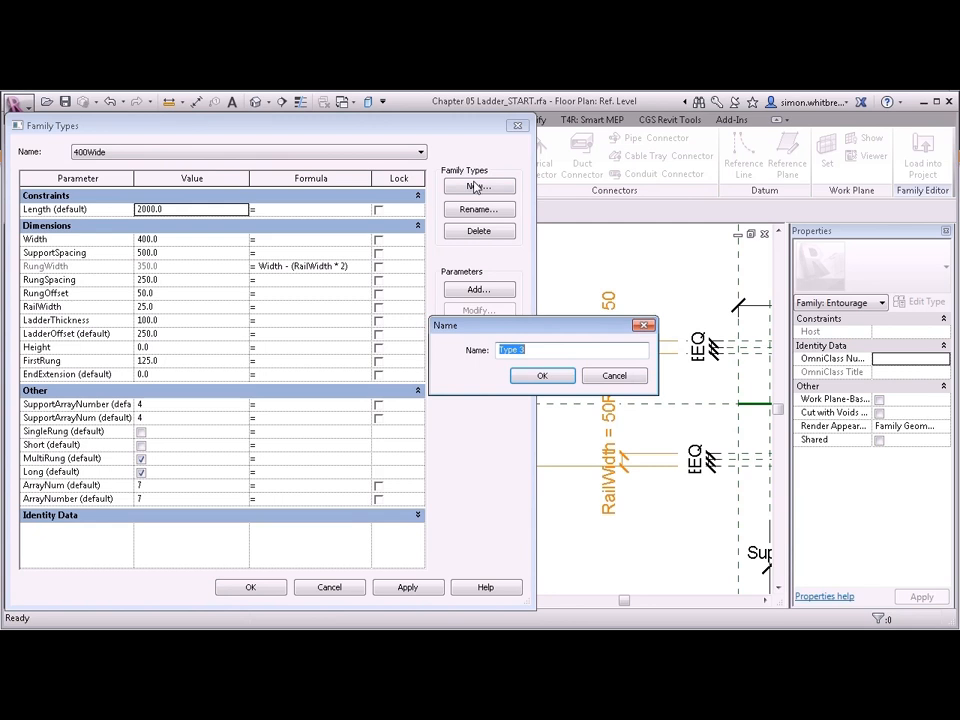
type("600")
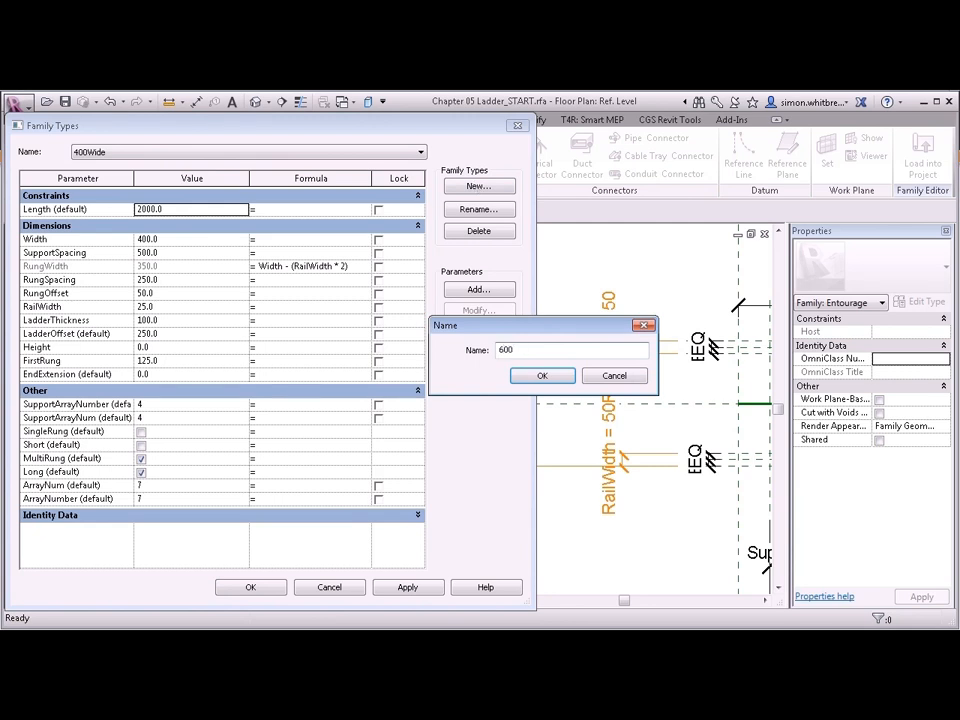
left_click(542, 375)
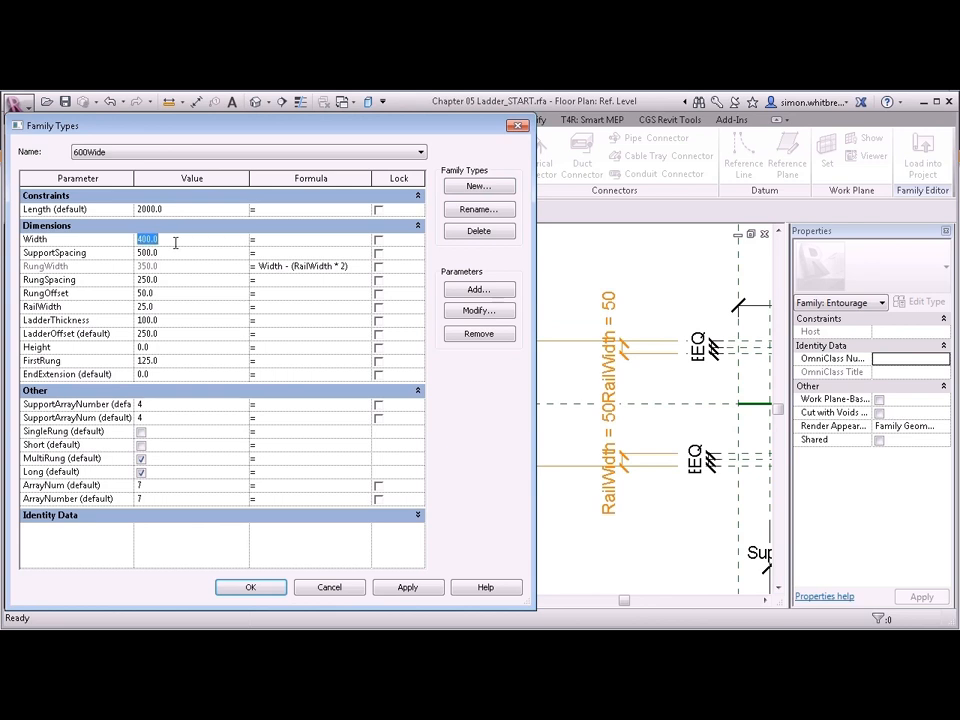
type("600")
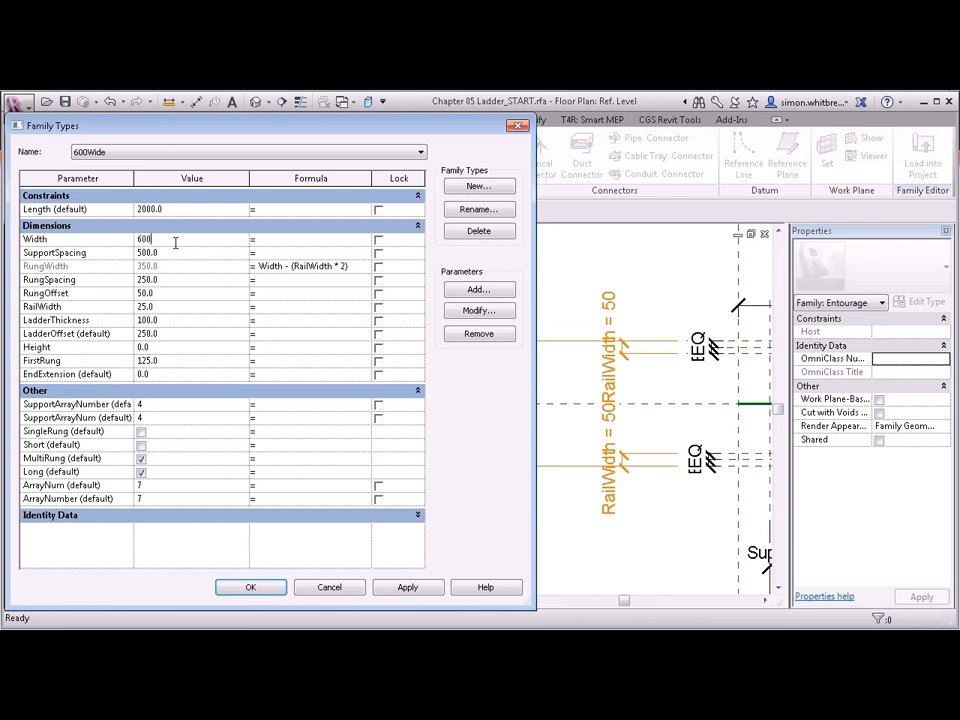